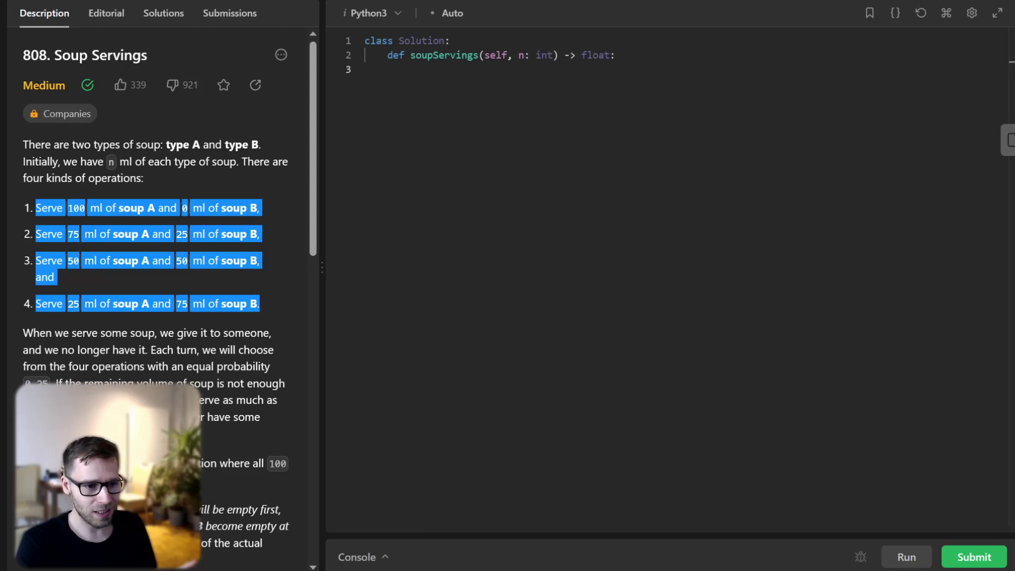
Add the early return of 1.0 when n exceeds 4800 inside soupServings.
click(149, 350)
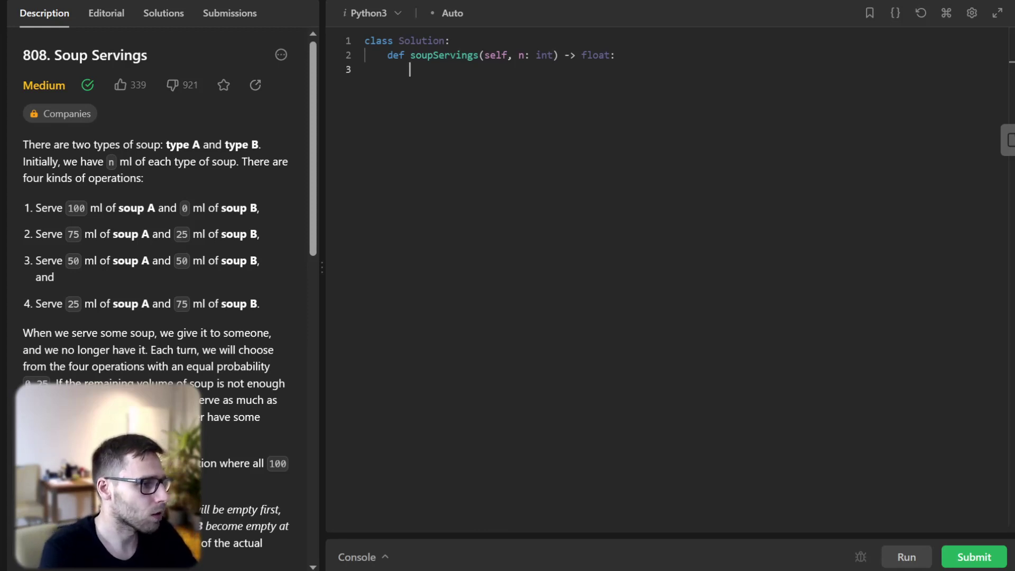
text(if n > 480)
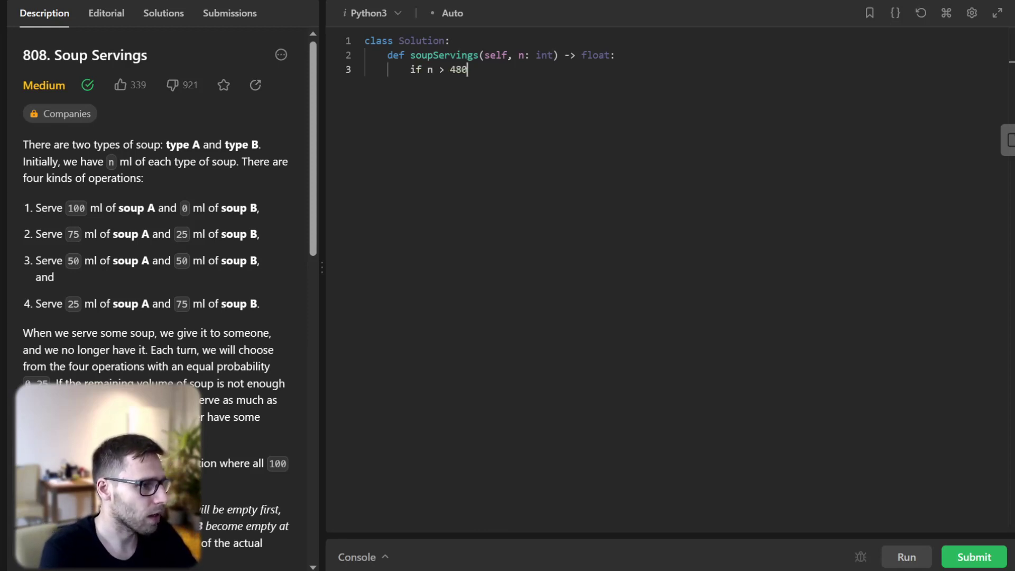
text(0:)
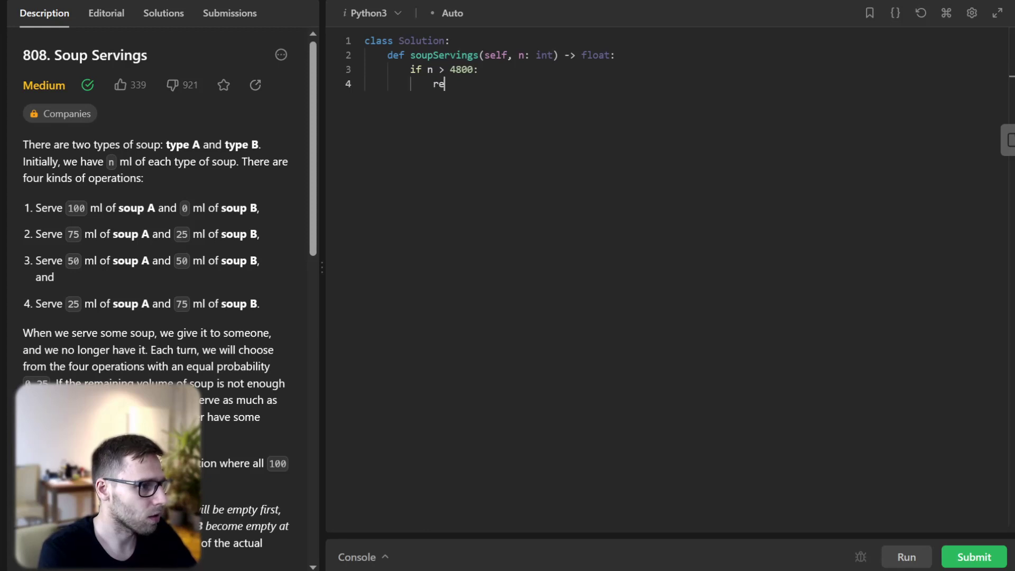
text(turn 1.0)
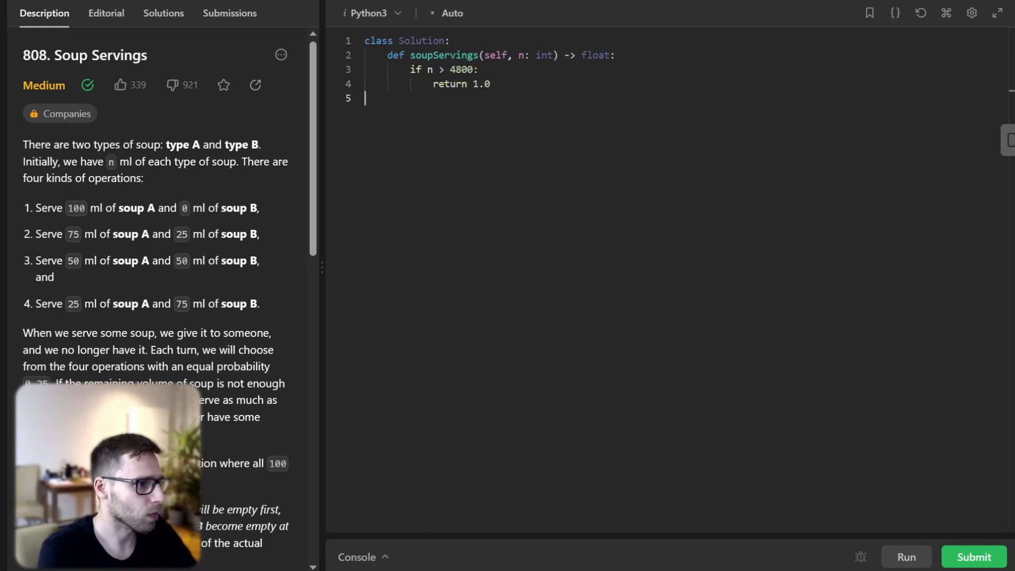
Rescale n with (n + 24) // 25 and create an empty memo dictionary.
text(n = (n + 24))
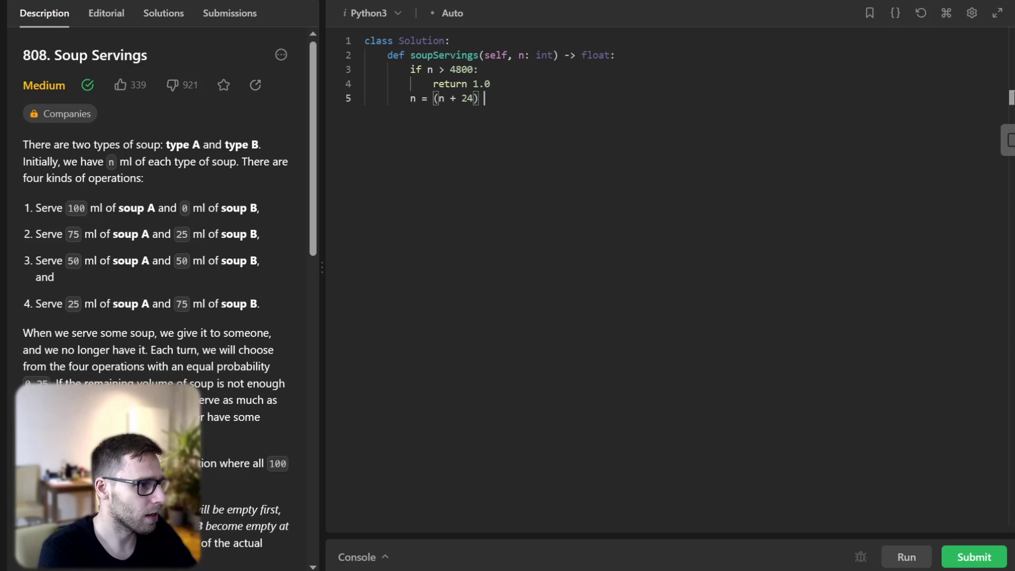
text(// 25)
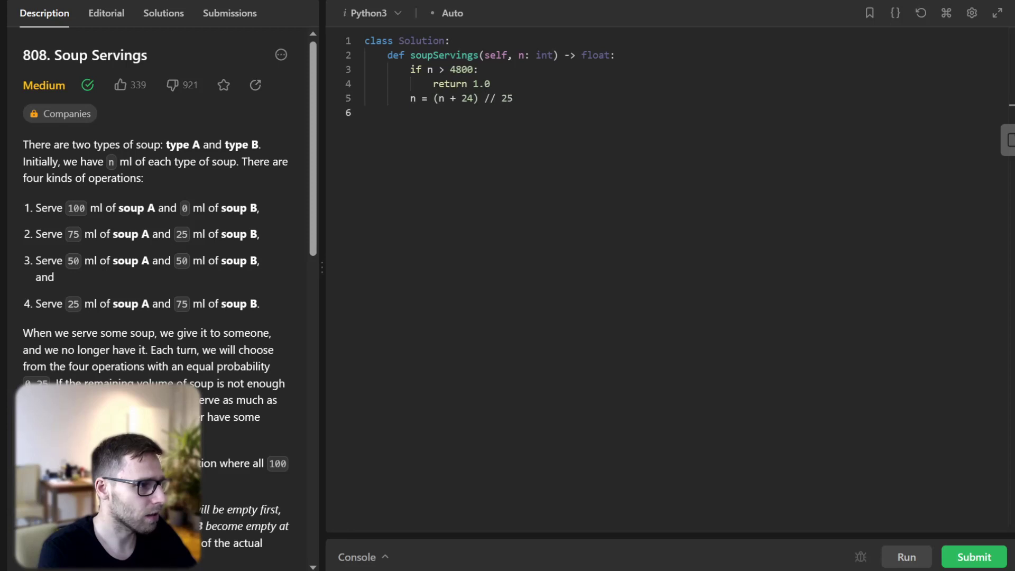
text(me)
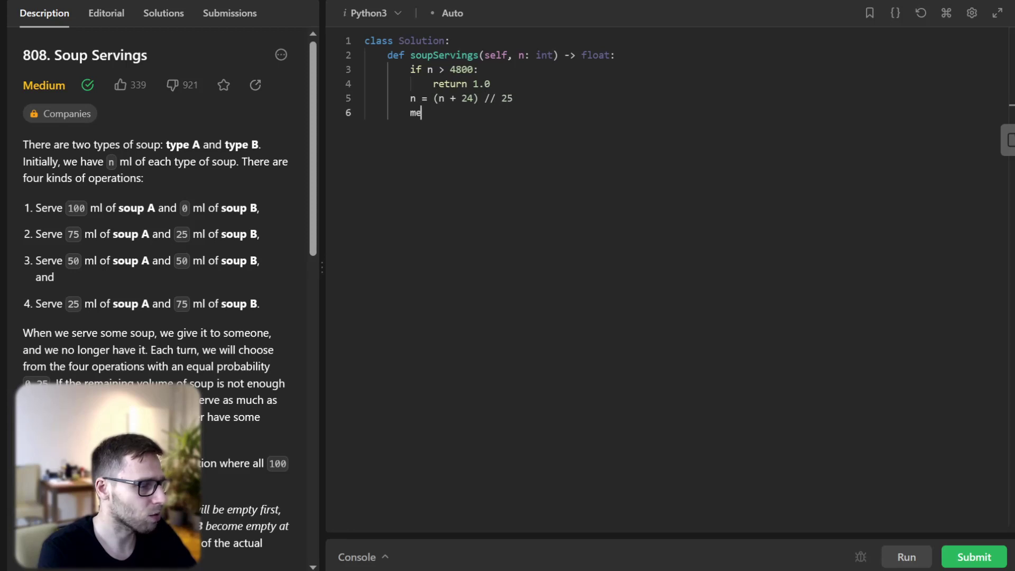
text(mo = dict())
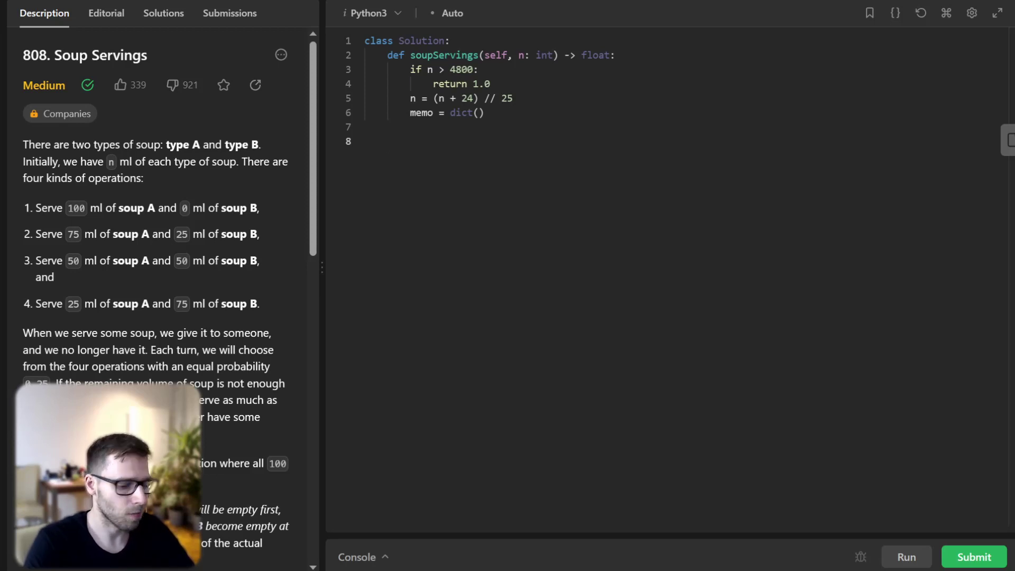
Define dp(i, j) that returns memo[(i, j)] when the pair is already cached.
text(def dp(,)
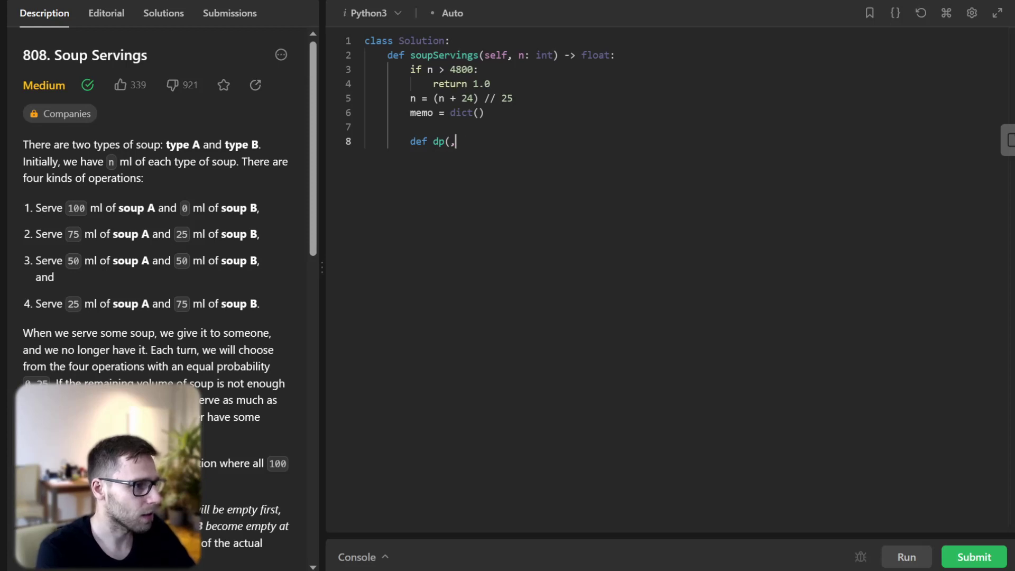
text(i,)
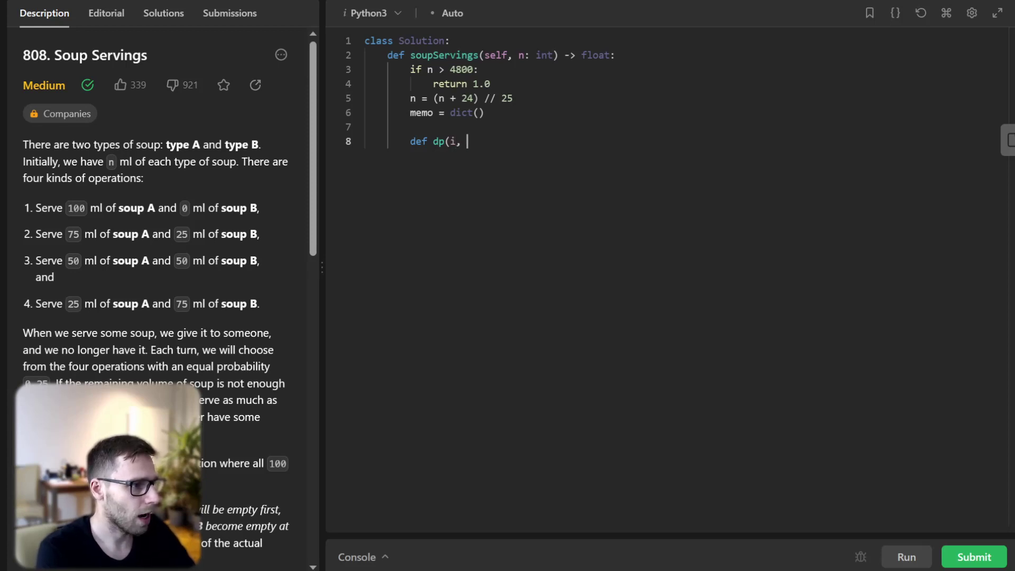
text(j):)
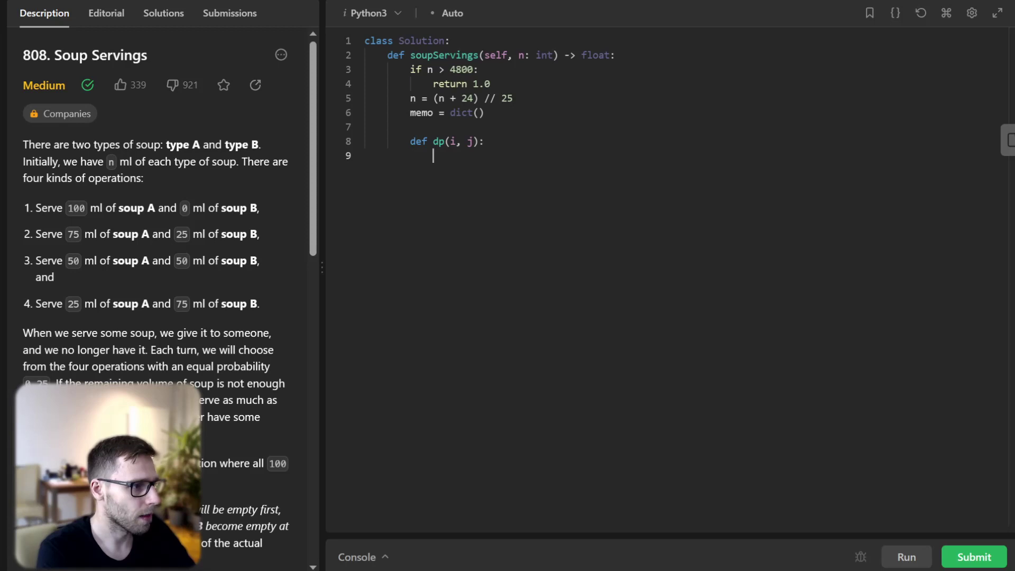
text(if (i, j) in memo:)
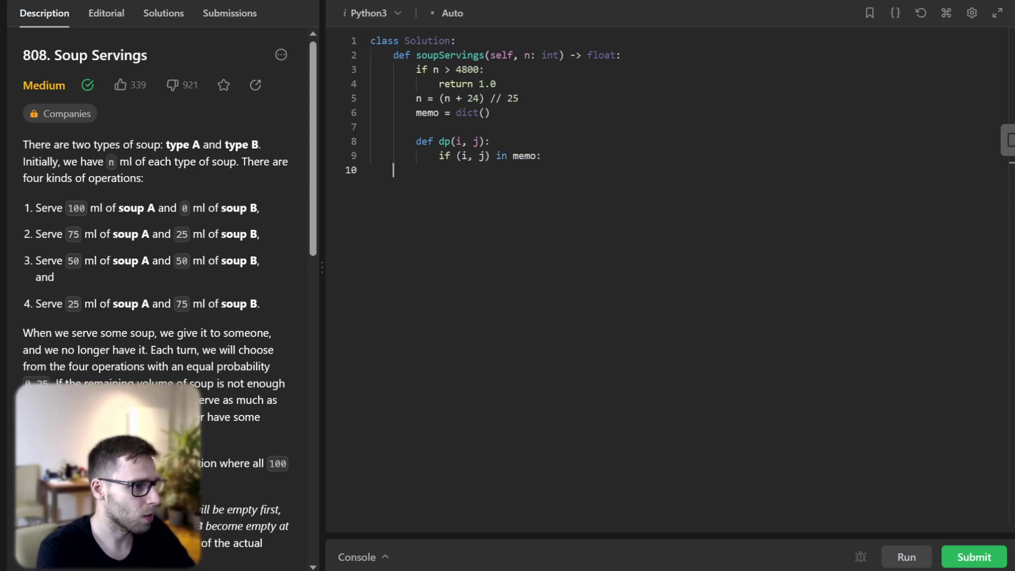
text(return)
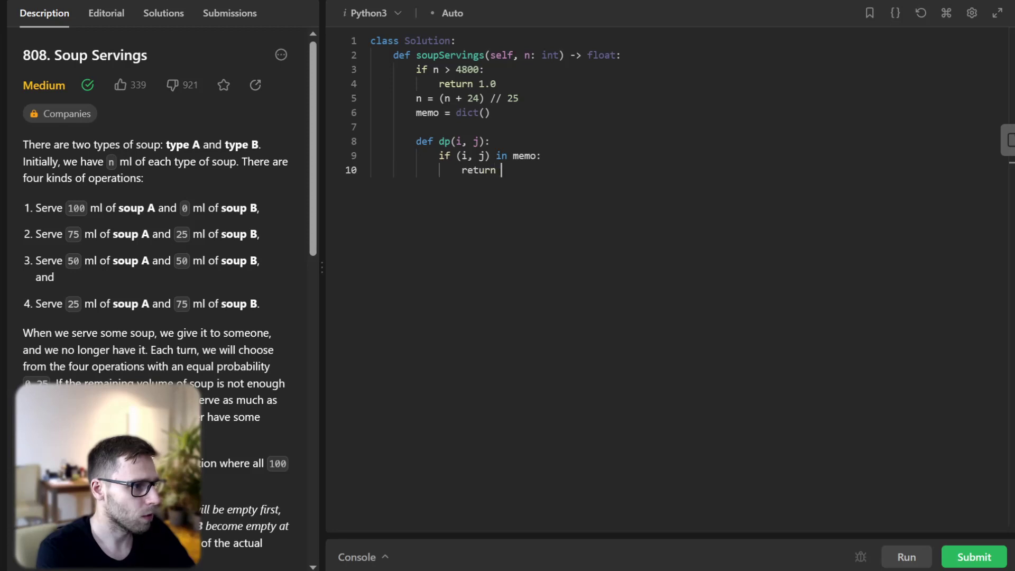
text(memo[(i, j)])
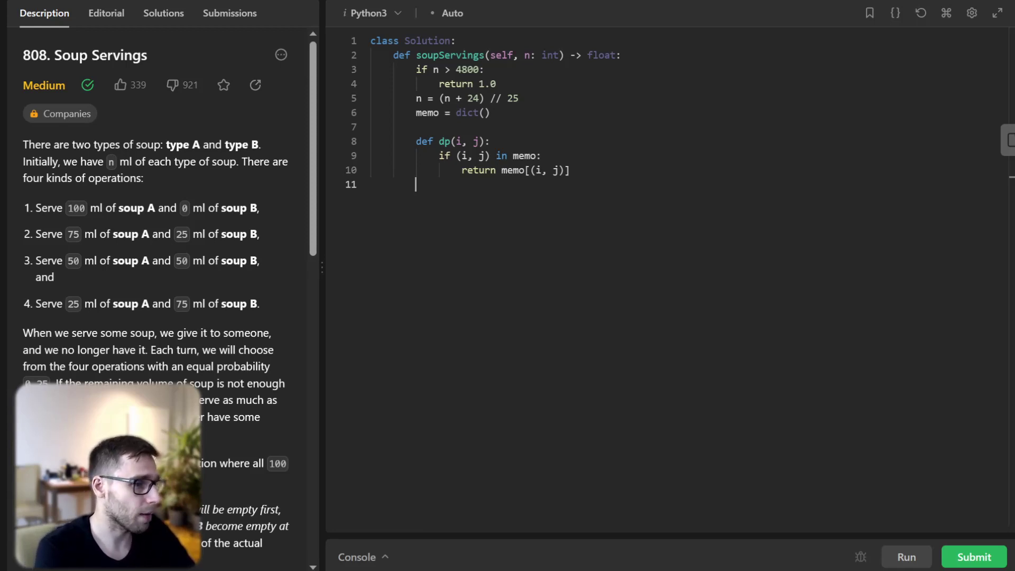
Add base cases returning 0.5 when both i and j are <= 0, 1.0 if only i, 0.0 if only j.
text(if)
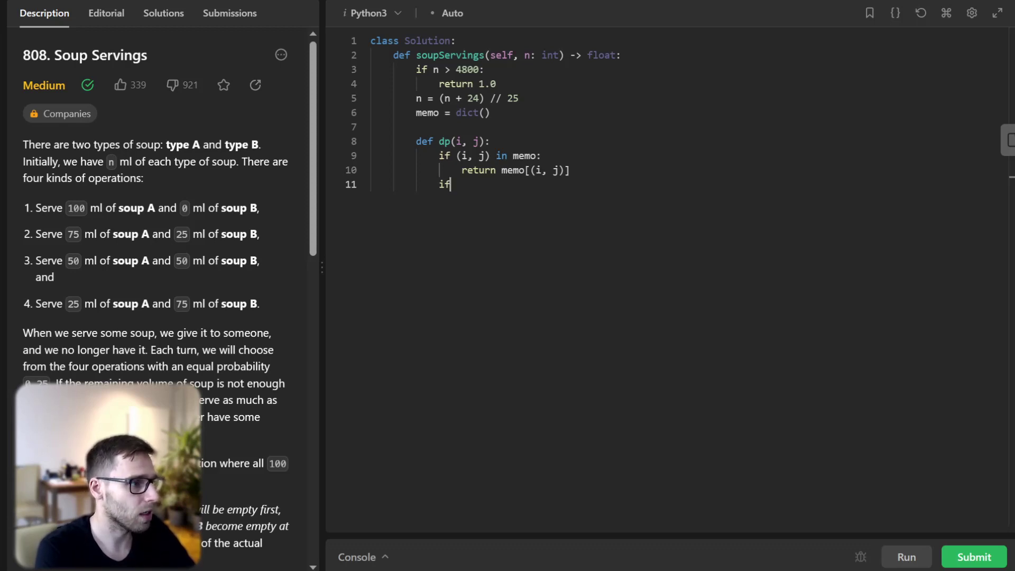
text(i)
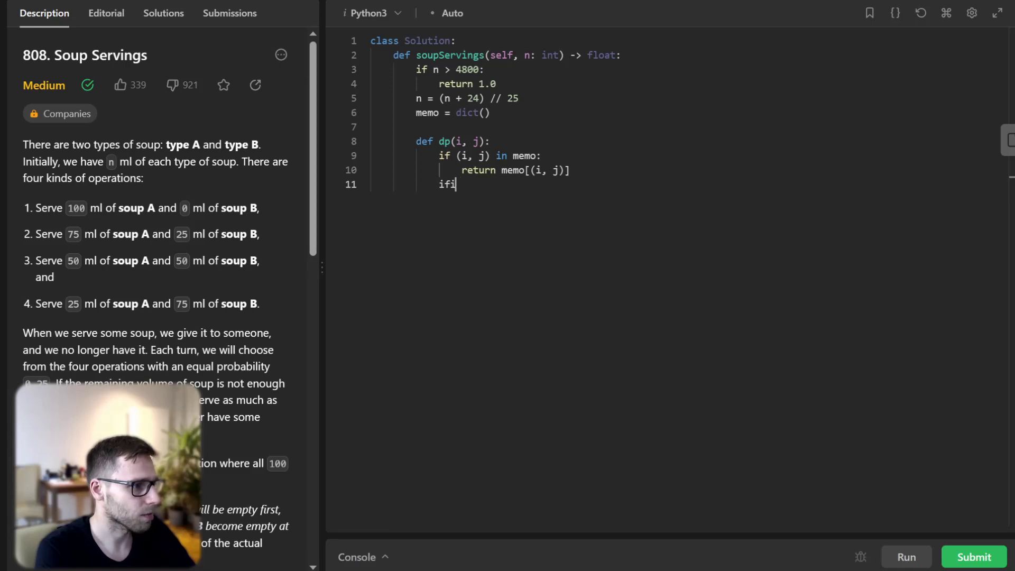
text(i <= 0 and)
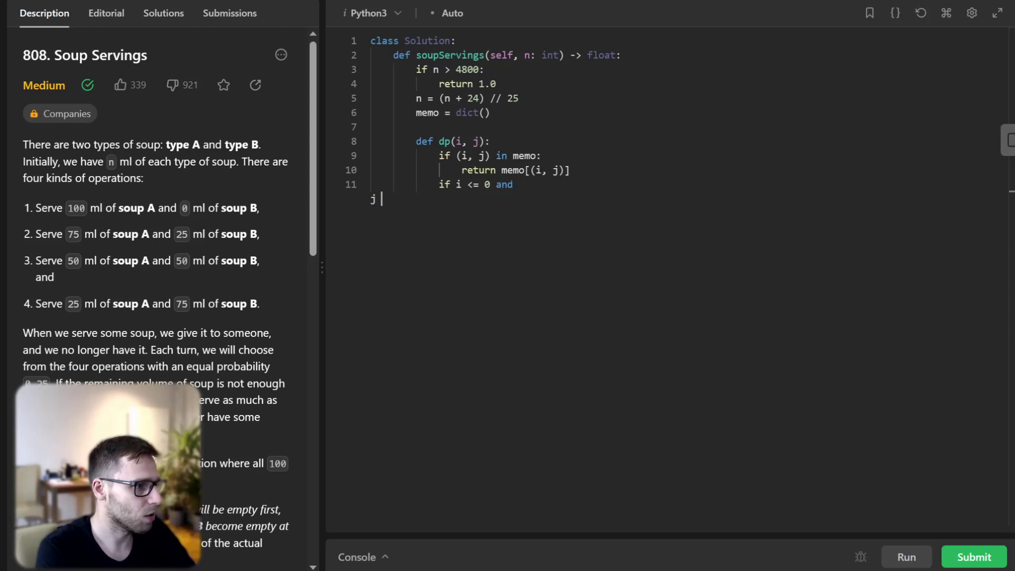
text(j <= 0:)
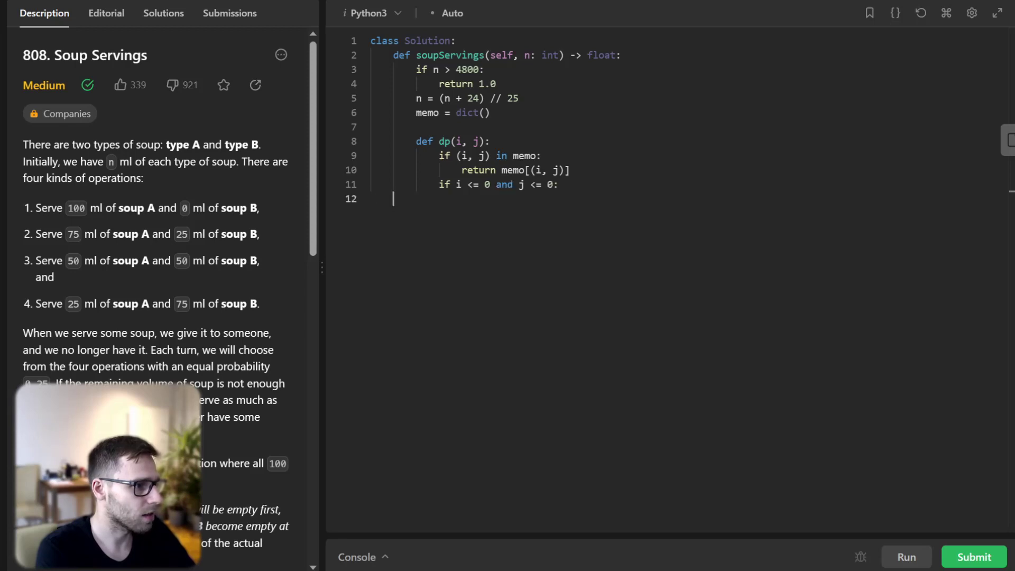
text(return 0.5)
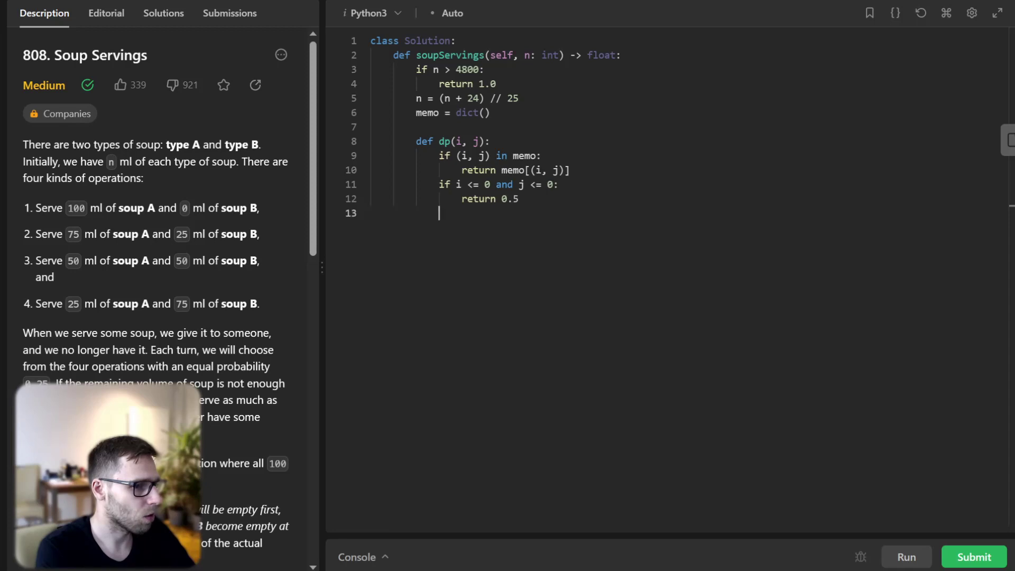
text(if i <=)
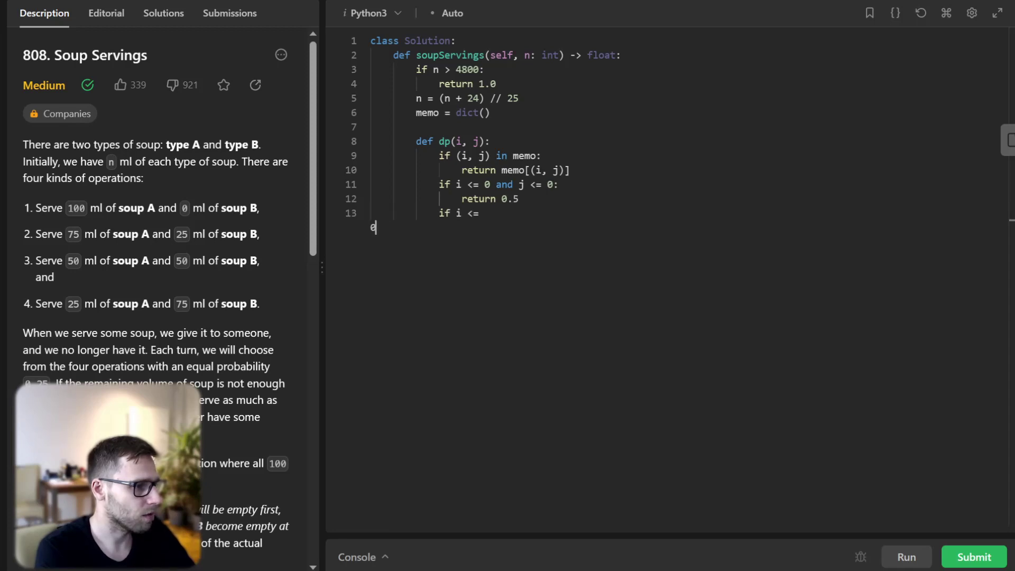
text(0:)
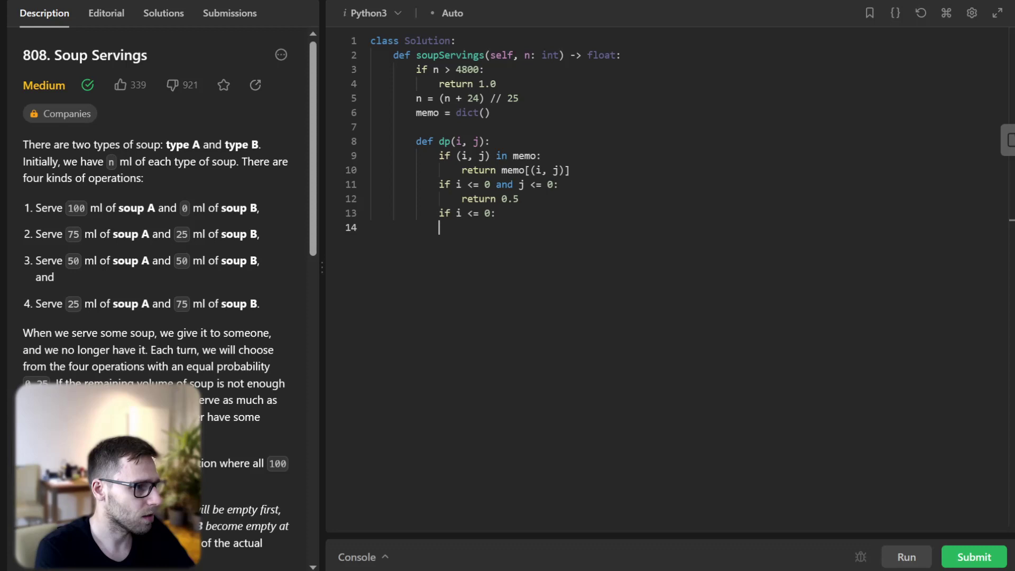
text(return 1.0)
text(if j <= 0:)
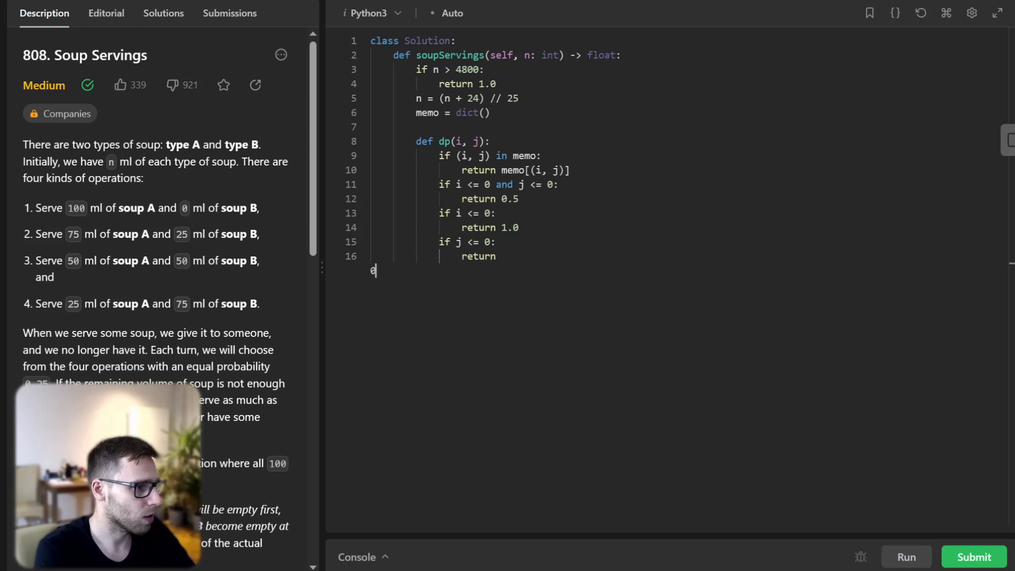
text(.0)
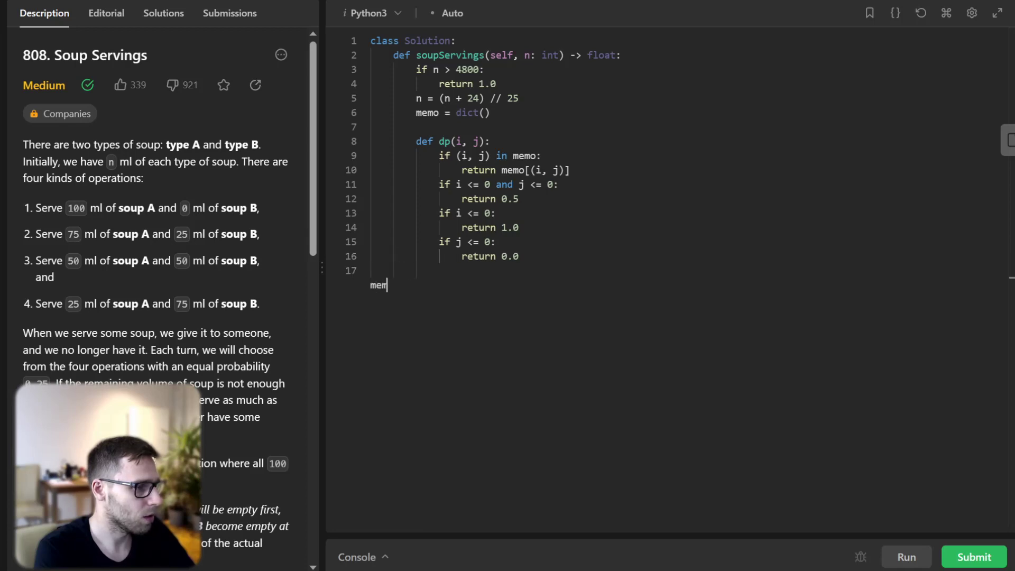
Store memo[(i, j)] as 0.25 times the four recursive dp calls and return dp(n, n).
text(o[(i,j)
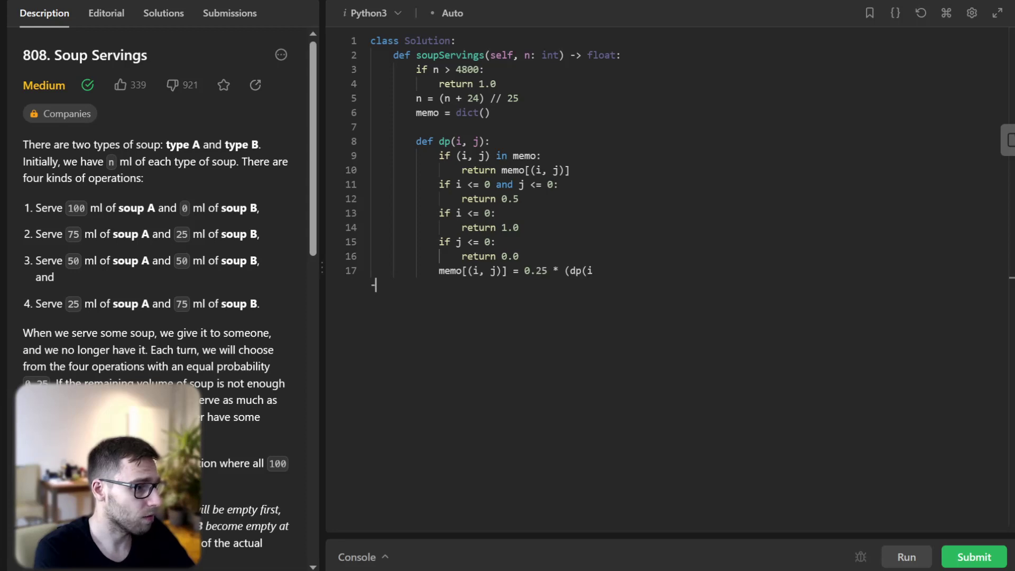
text(- 4, j) + dp(i - 3, j - 1) + dp(i - 2, j - 2) + dp)
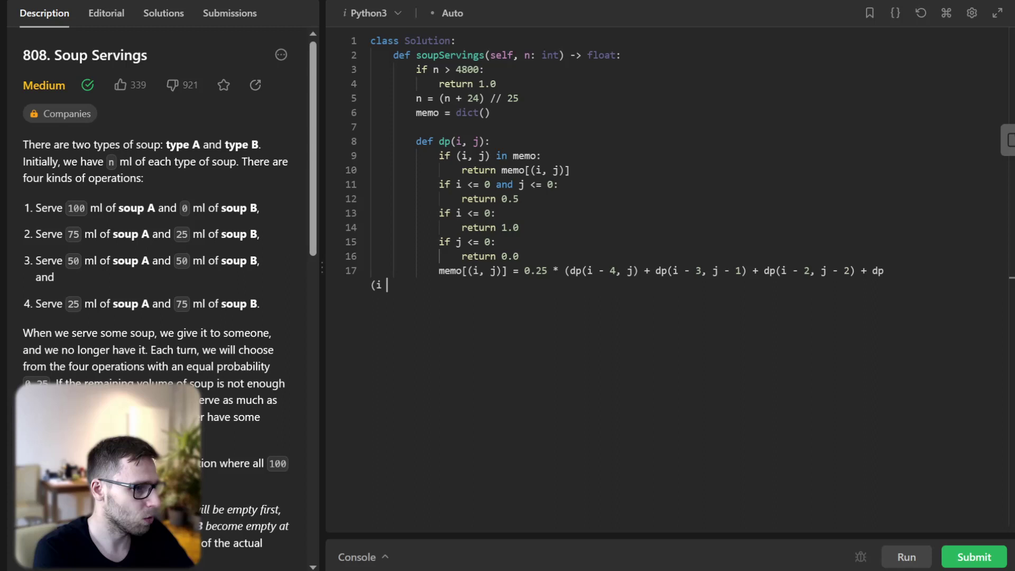
text((i - 1, j - 3)))
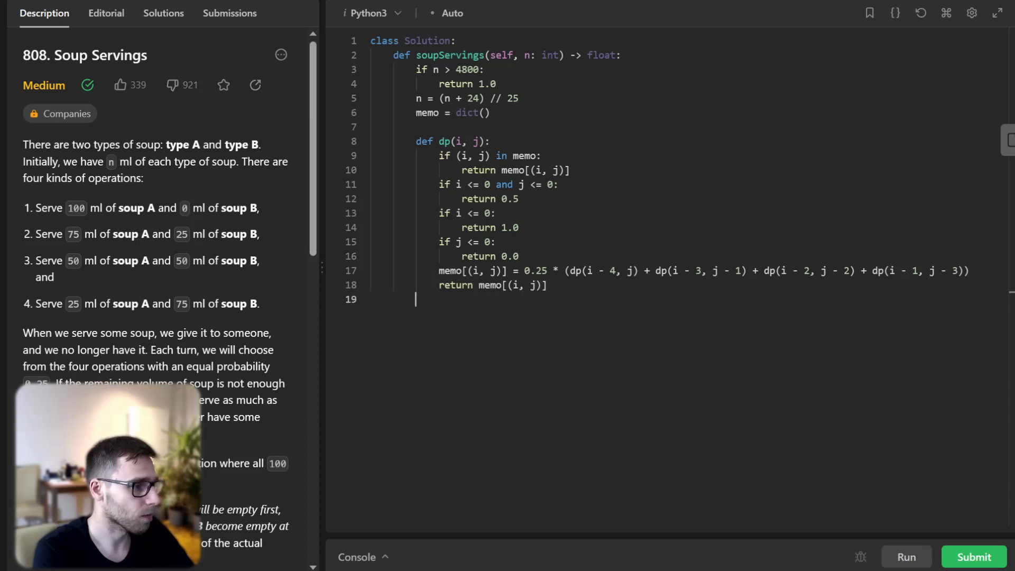
text(return)
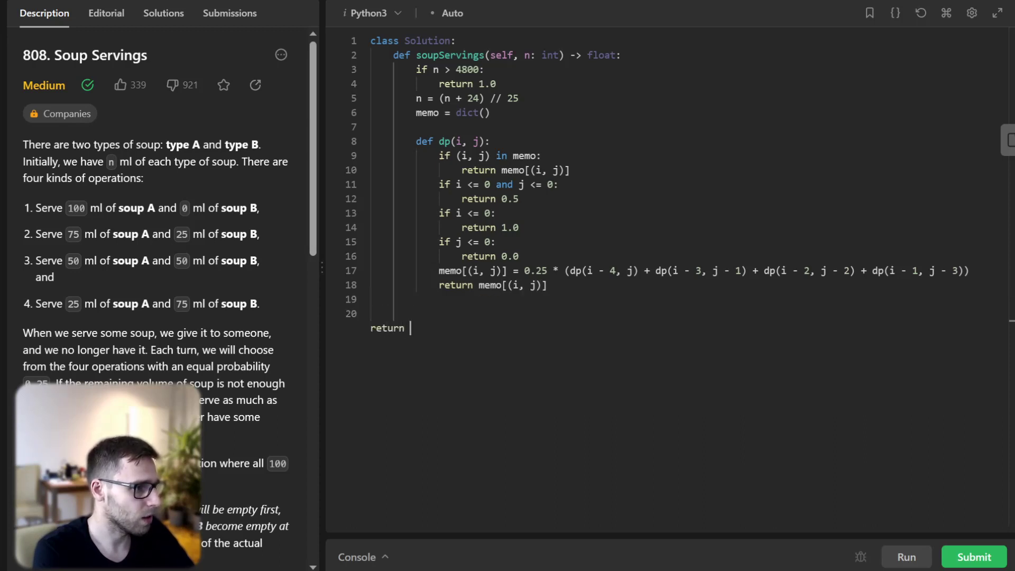
text(dp(n, n))
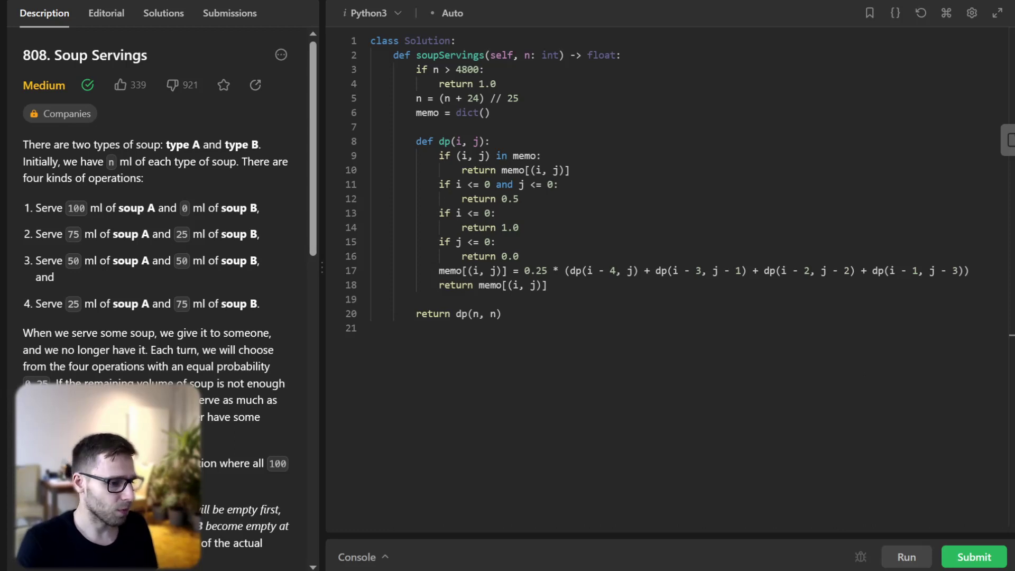
Run the solution on the sample tests and view the Accepted result.
click(973, 557)
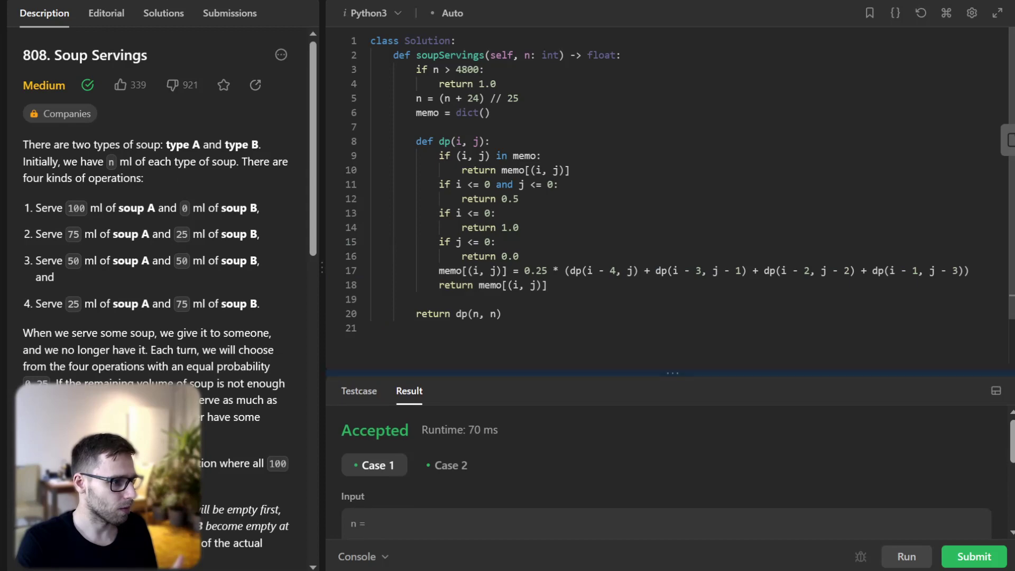
scroll(down, 3)
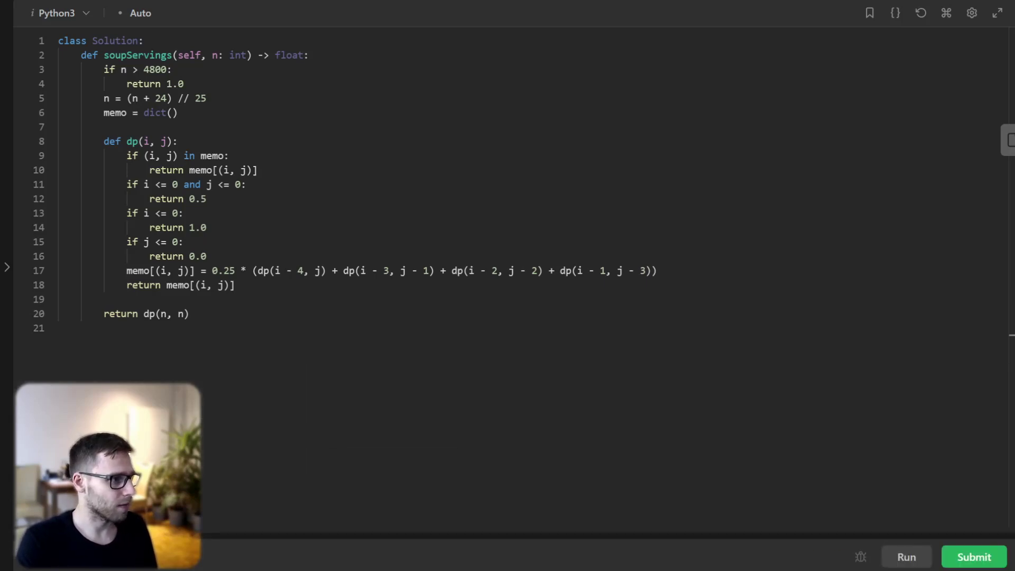
Submit the Python solution for judging and see it Accepted.
click(974, 557)
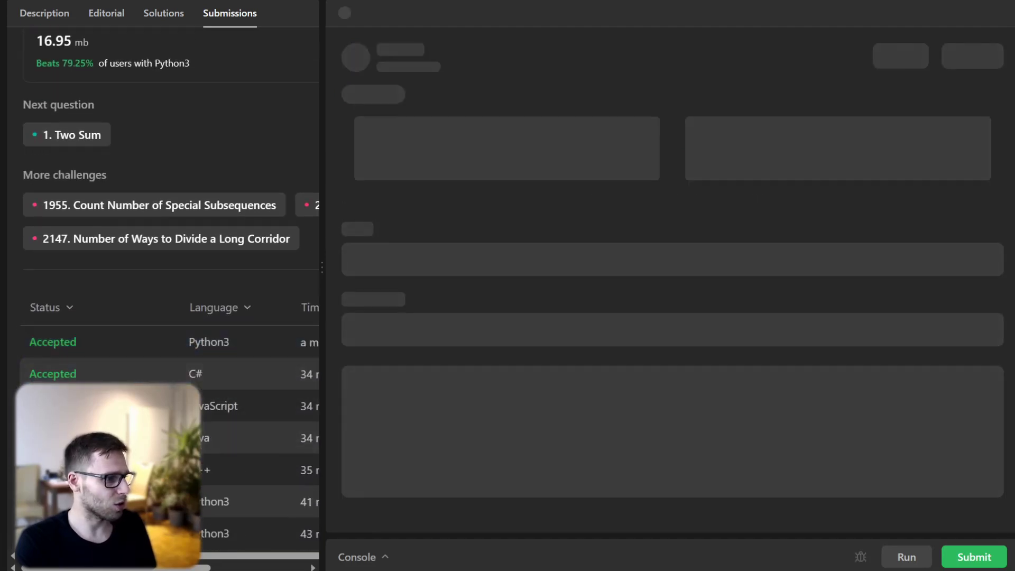
View the accepted Java submission, then the C++ one reporting 0 ms runtime.
click(218, 406)
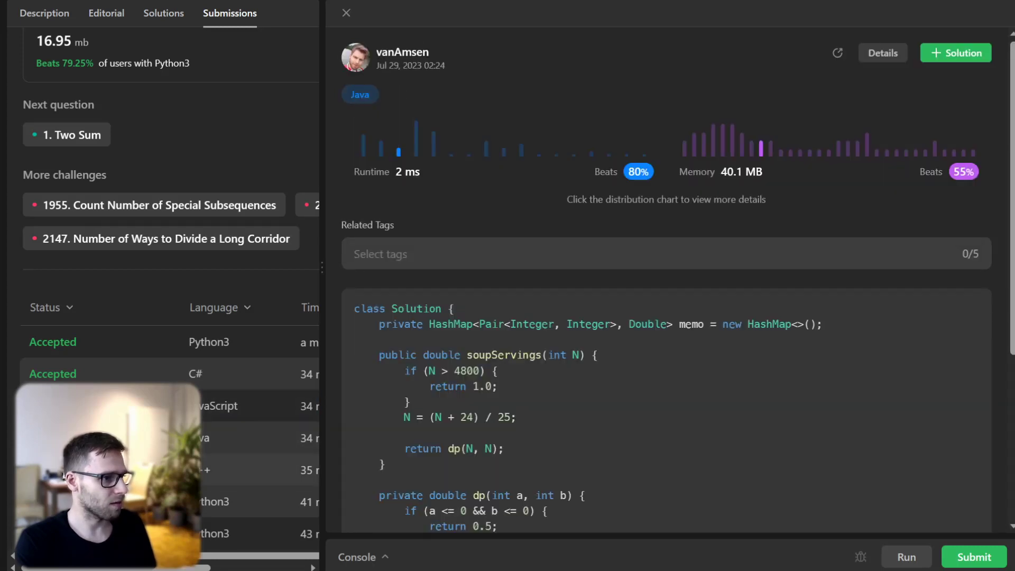
click(259, 469)
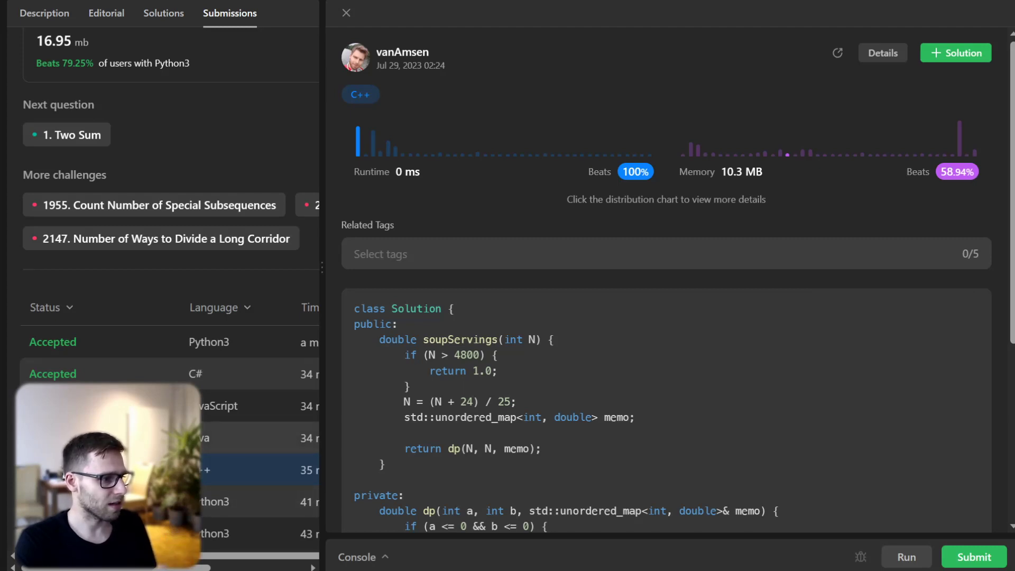
scroll(up, 3)
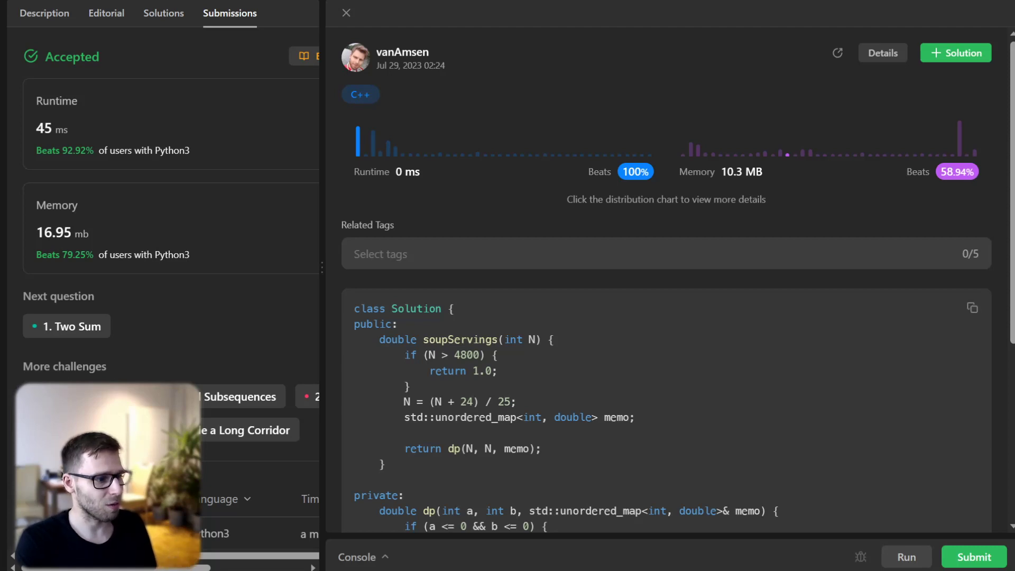